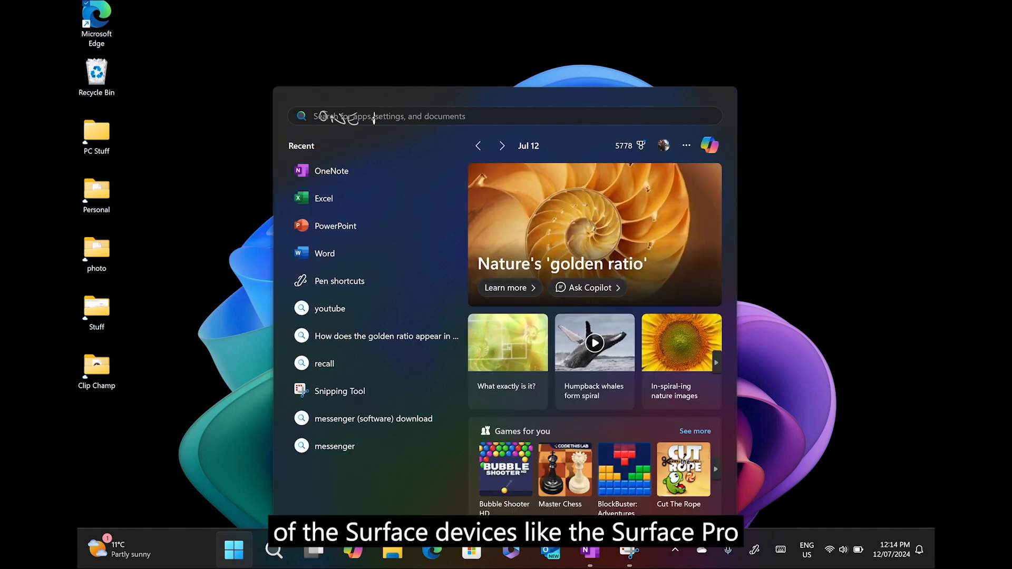
text(ONENote)
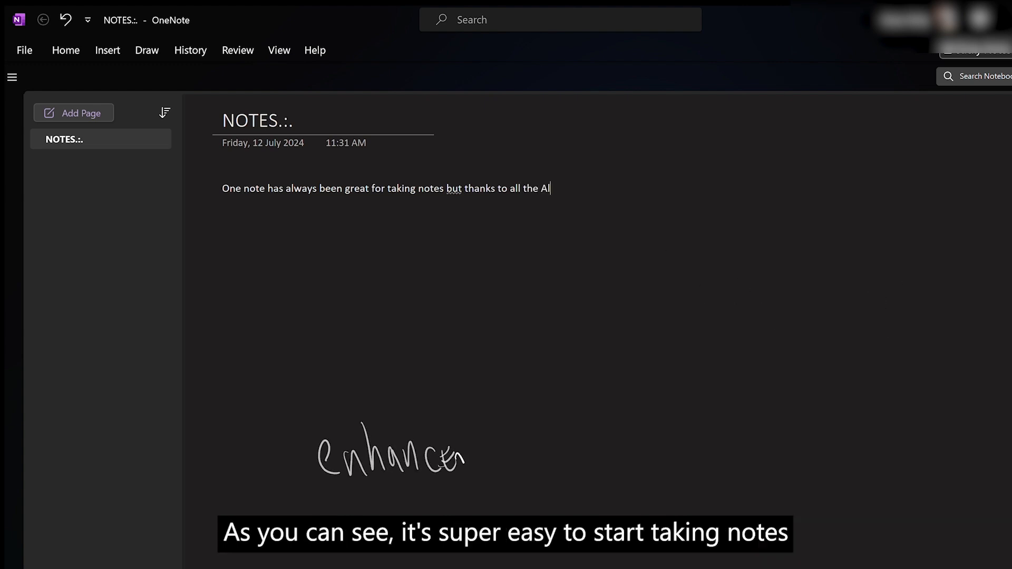
text(enhancements its smoother)
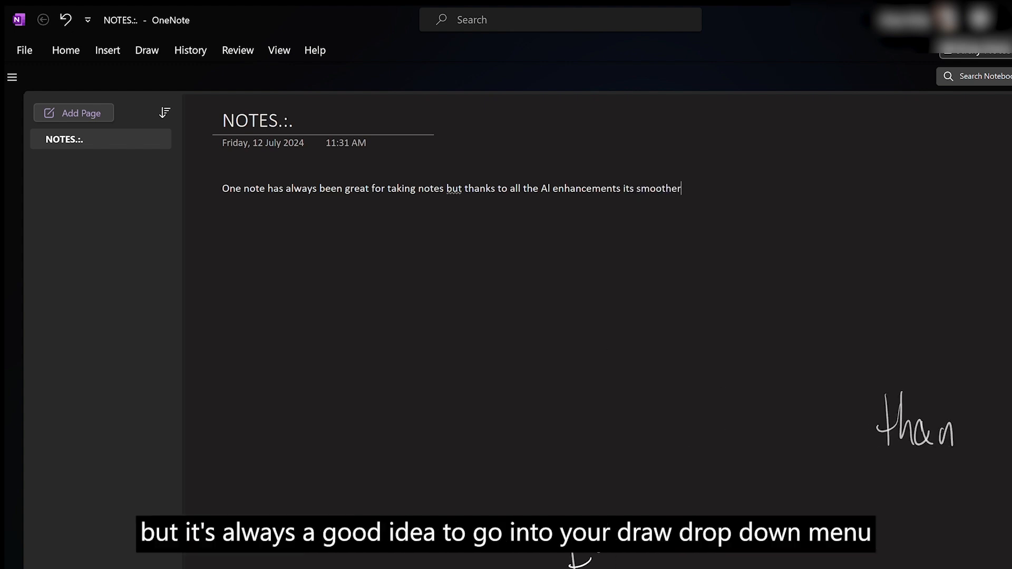
text(than EVer!)
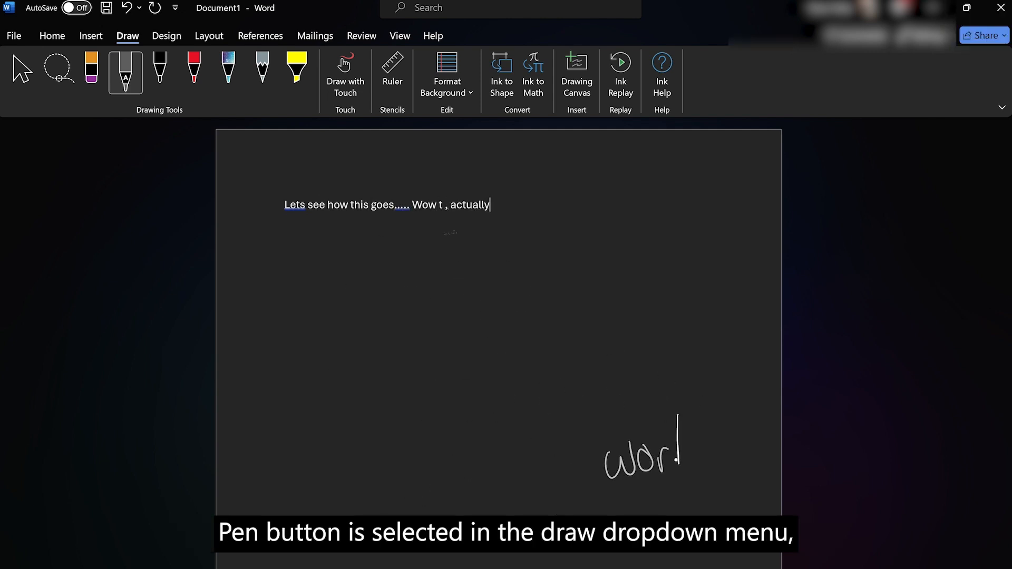
text(works and my hand)
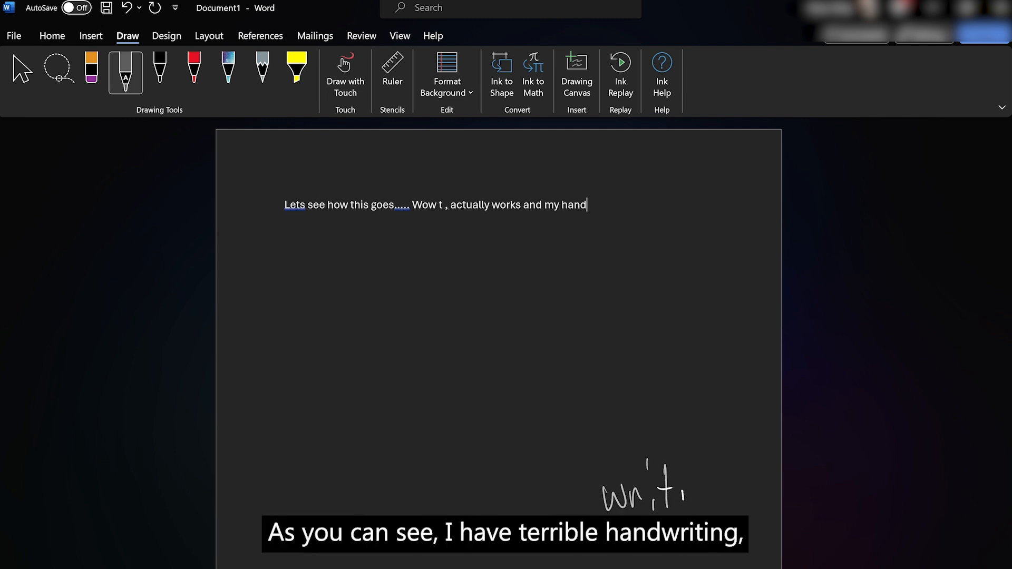
text(writing is)
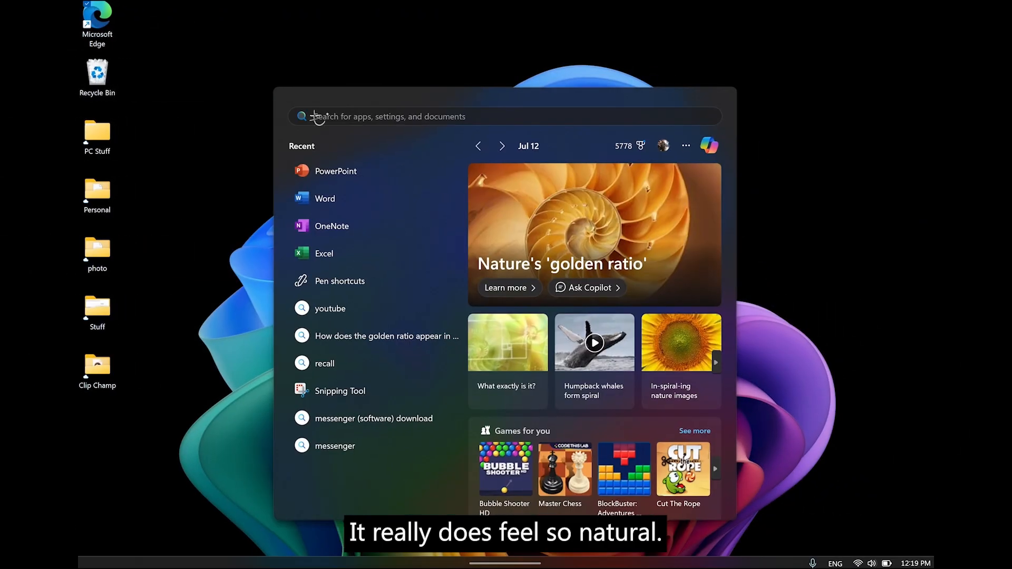
text(EXCEL)
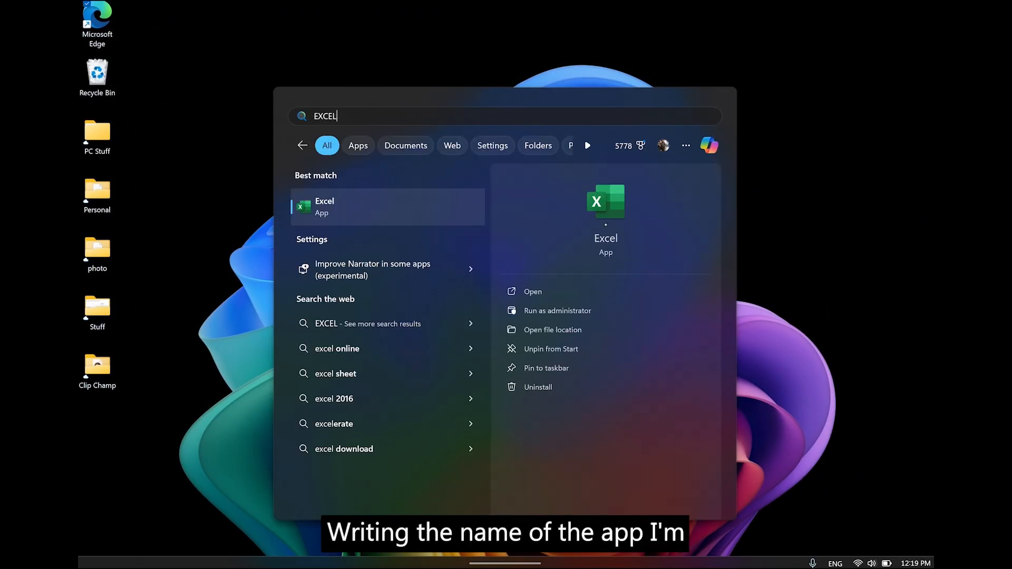